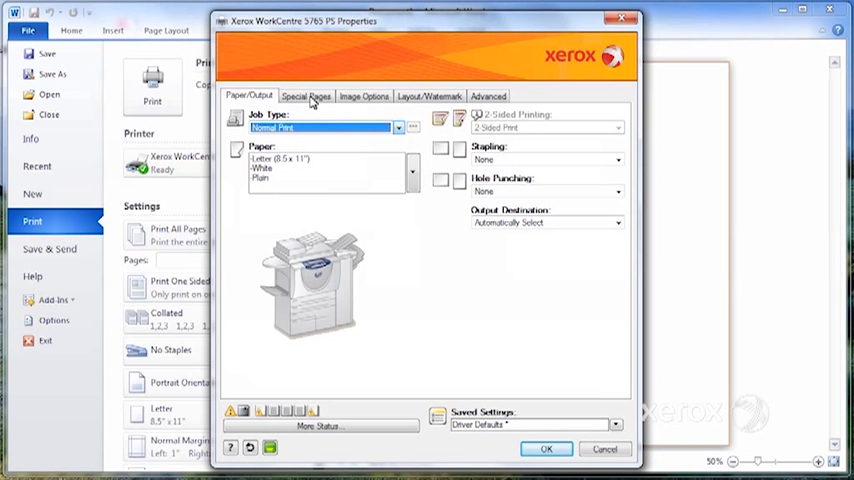
# - Set Job Type to Secure Print, confirm the passcode, and choose Labels paper
pyautogui.click(397, 127)
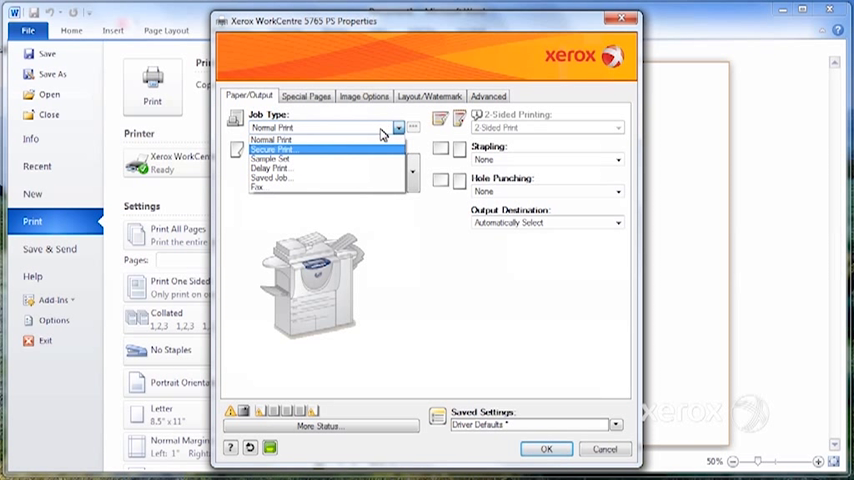
pyautogui.click(272, 149)
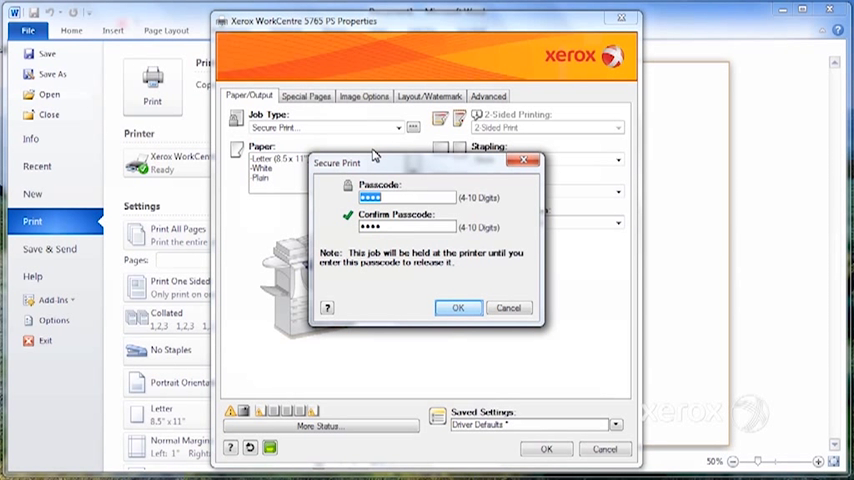
pyautogui.moveTo(457, 303)
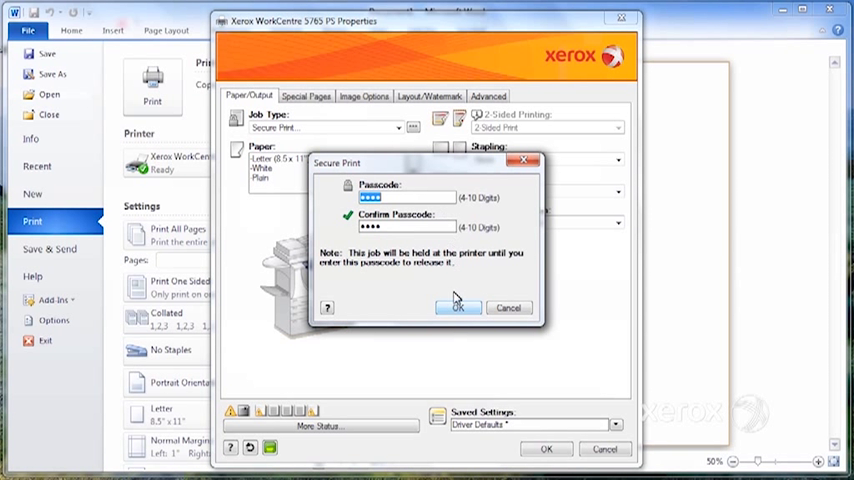
pyautogui.click(459, 307)
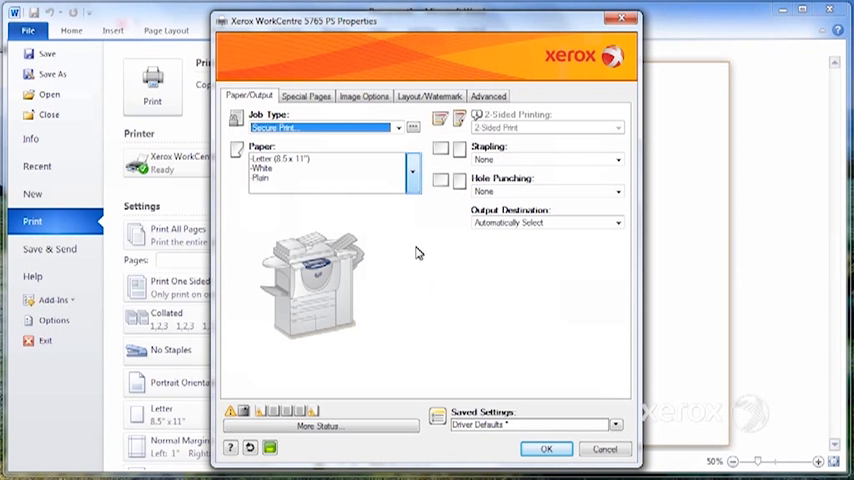
pyautogui.click(411, 172)
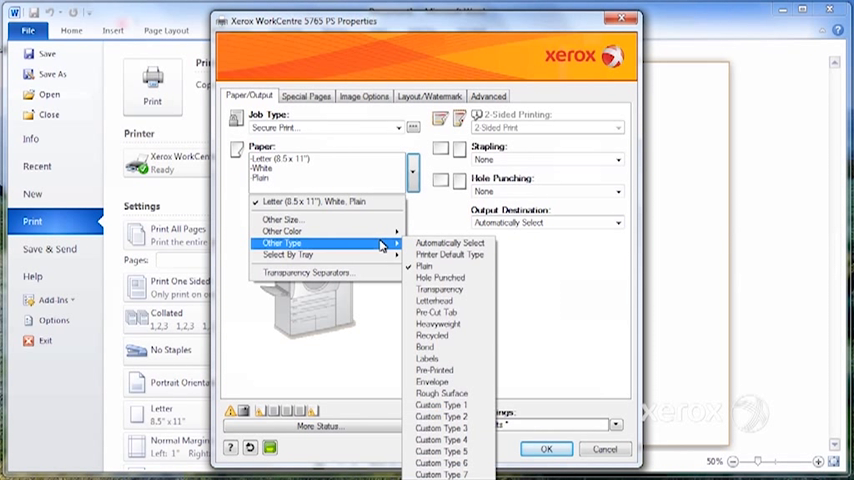
pyautogui.moveTo(430, 358)
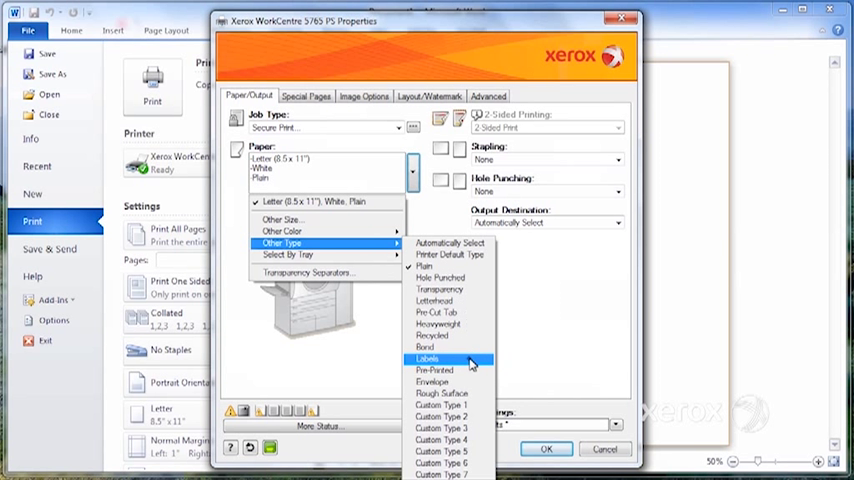
pyautogui.click(428, 358)
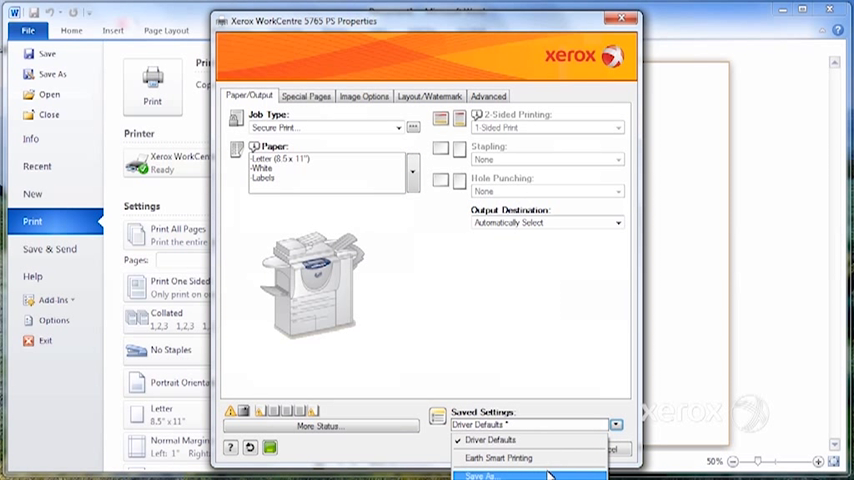
# - Save the Secure Print and Labels configuration as the preset 'secure labels'
pyautogui.click(481, 476)
pyautogui.write('secure labels')
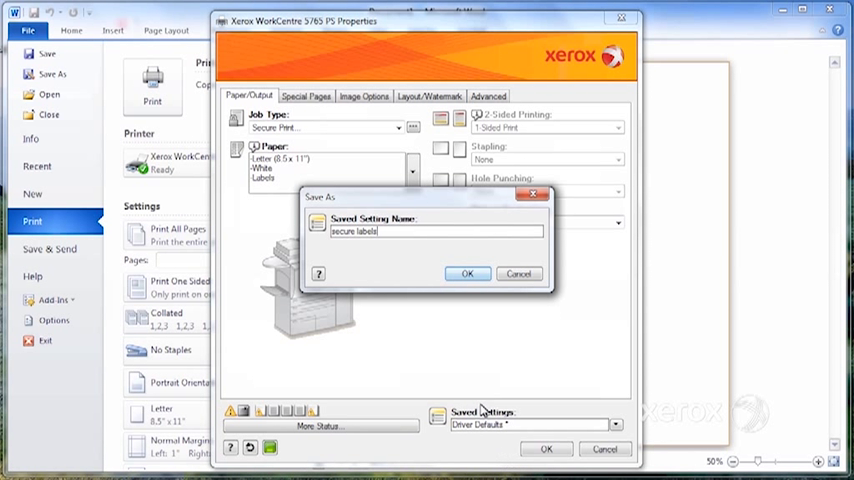
pyautogui.click(467, 273)
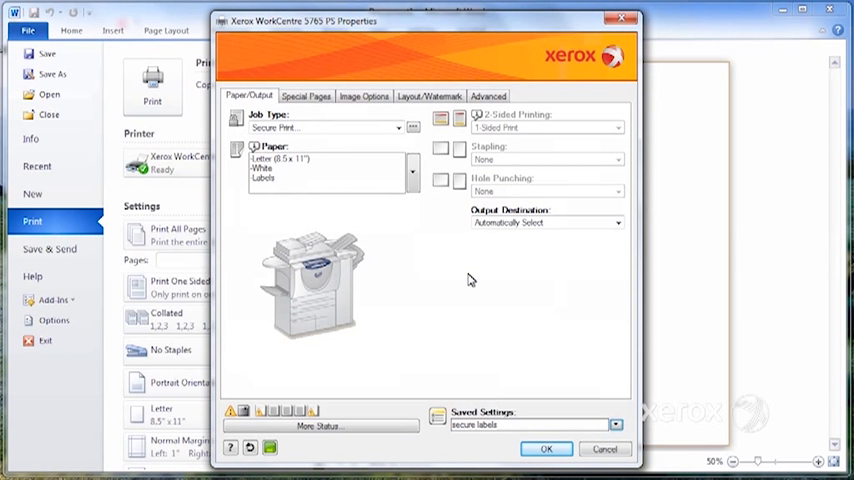
pyautogui.moveTo(509, 263)
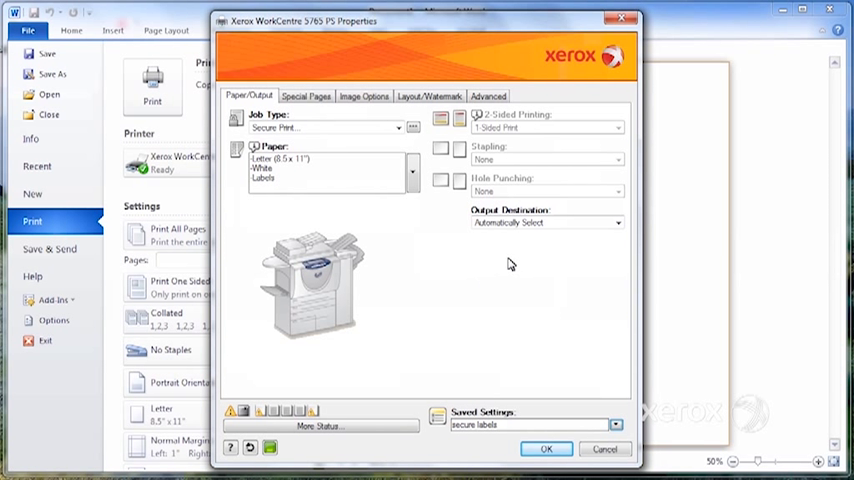
pyautogui.moveTo(583, 294)
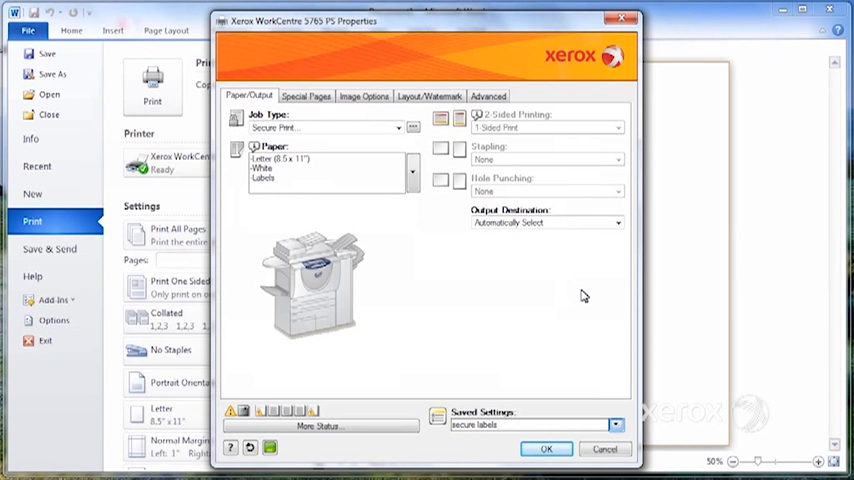
# - Switch Saved Settings to Driver Defaults, apply, and reopen the Xerox printer properties
pyautogui.click(612, 422)
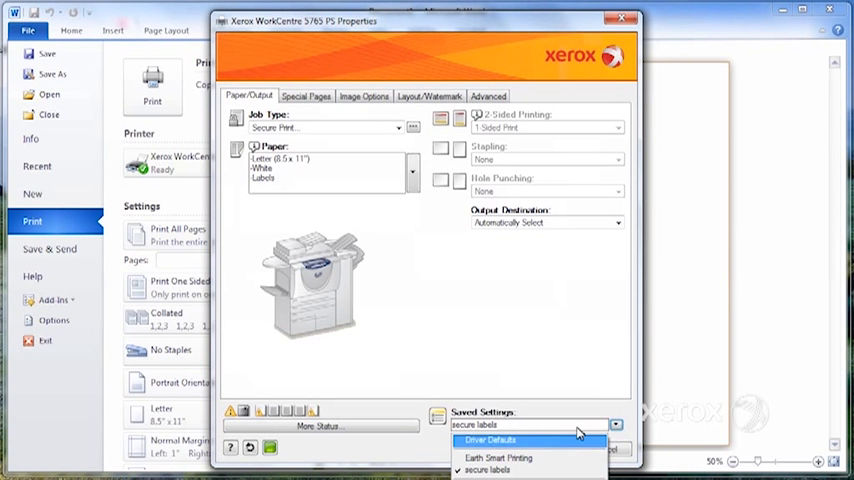
pyautogui.click(495, 440)
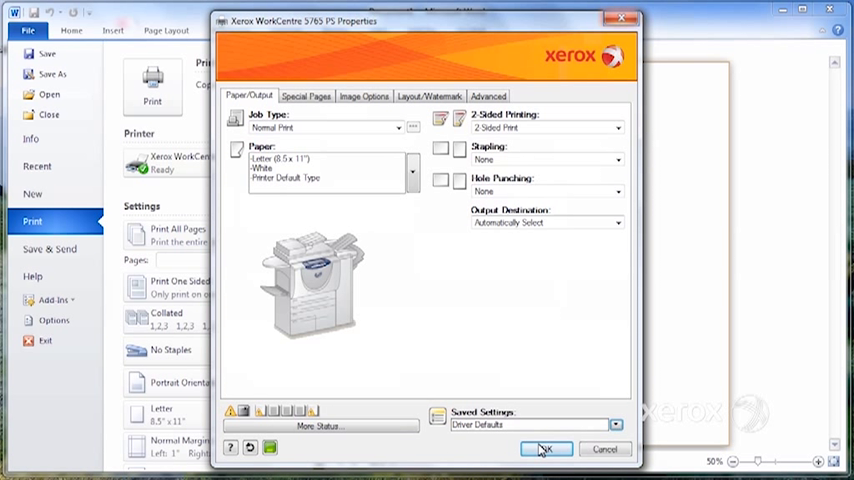
pyautogui.moveTo(598, 363)
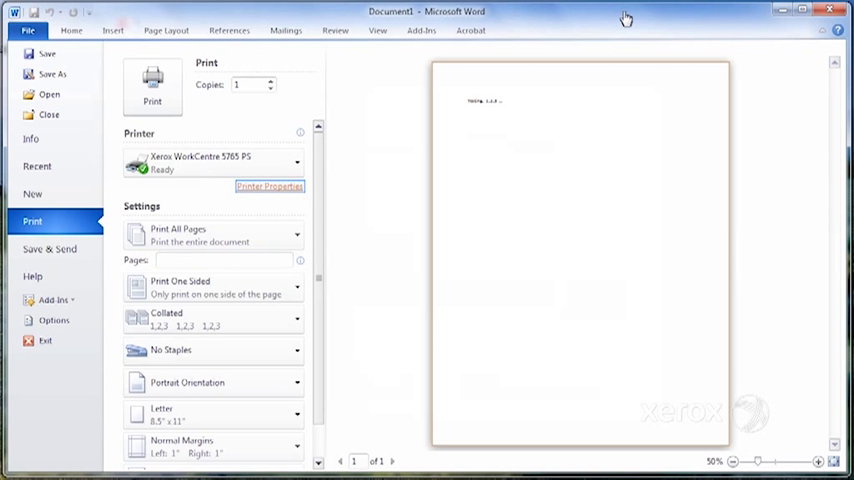
pyautogui.moveTo(288, 189)
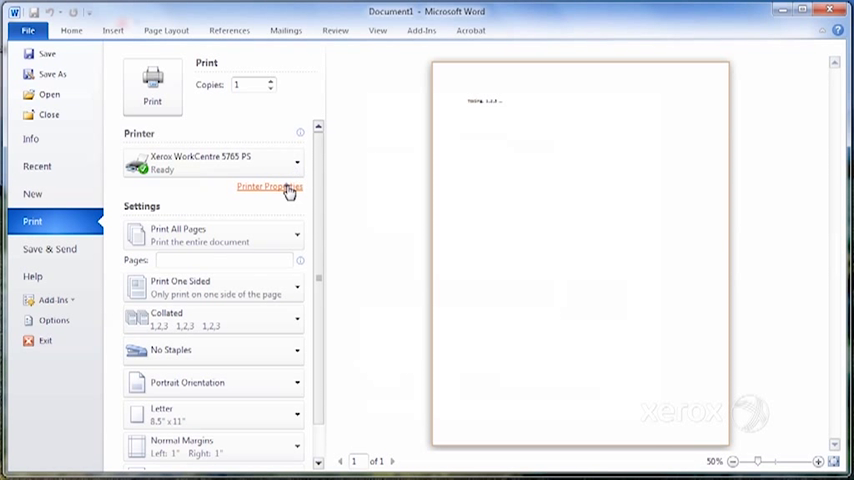
pyautogui.click(268, 187)
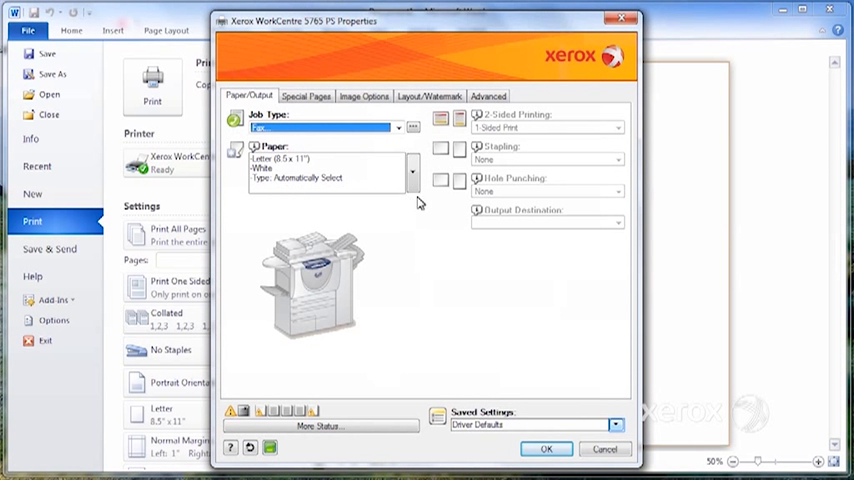
# - Select the 'secure labels' preset from the Saved Settings list
pyautogui.click(615, 421)
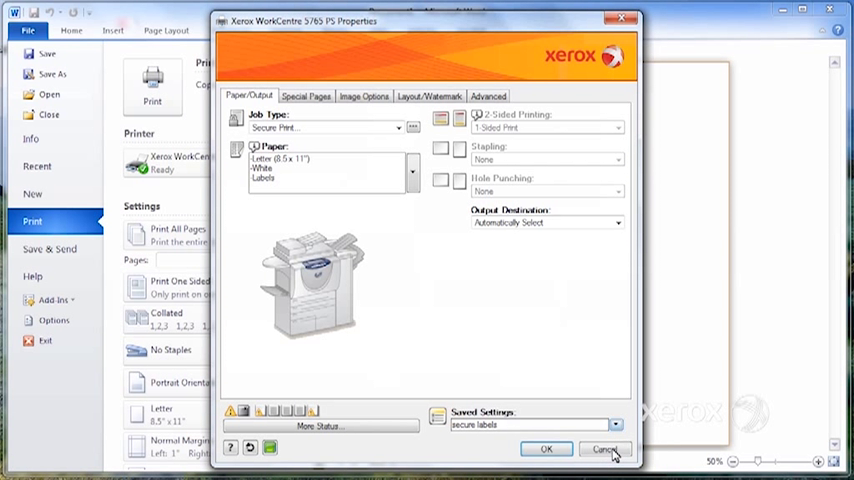
pyautogui.click(615, 423)
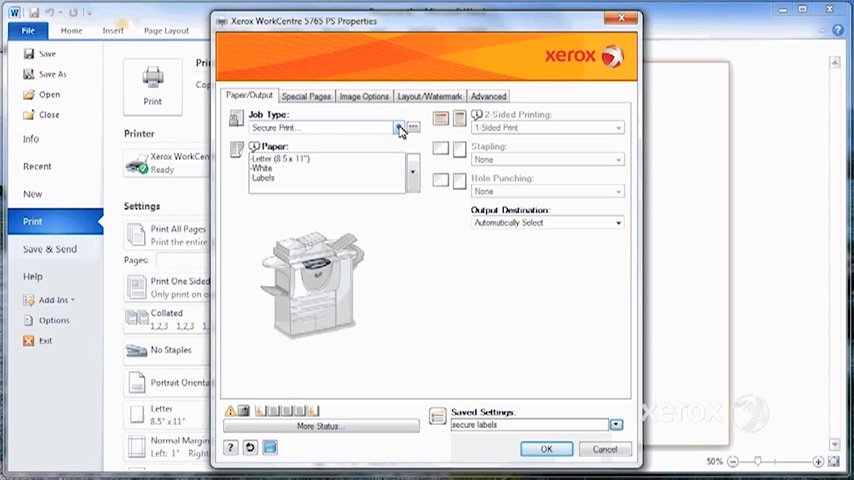
# - Accept the existing Secure Print passcode and set paper type to Automatically Select
pyautogui.click(411, 127)
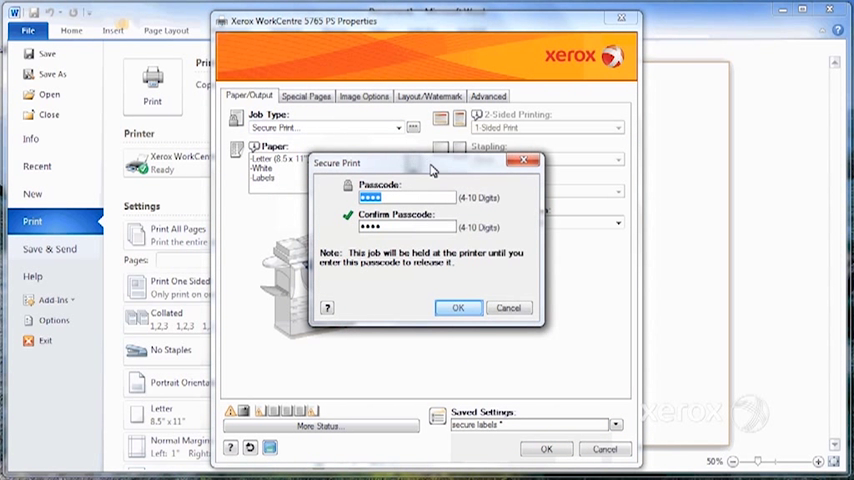
pyautogui.click(458, 307)
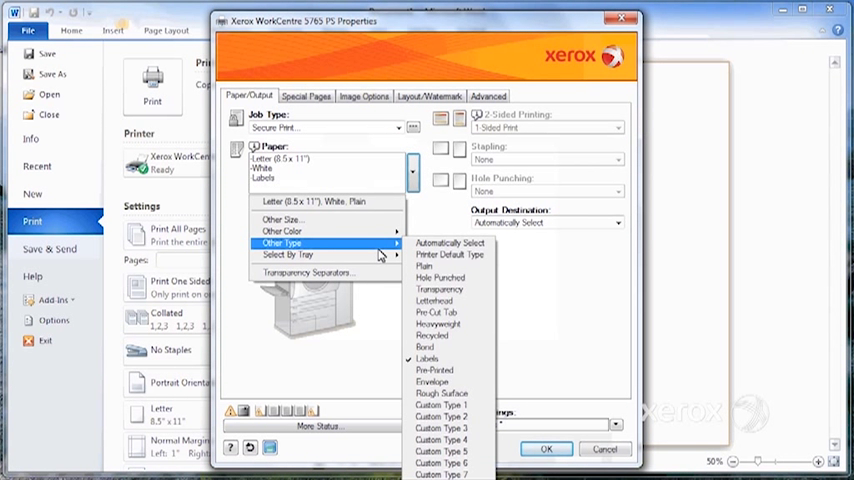
pyautogui.click(449, 243)
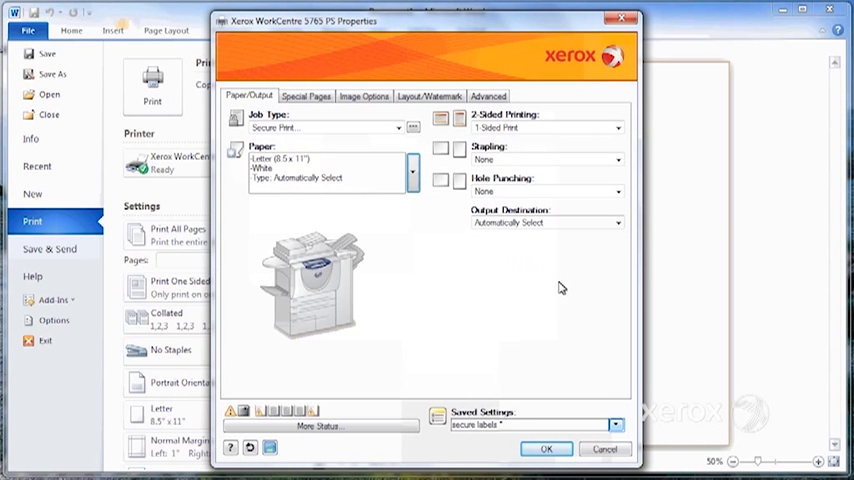
pyautogui.click(613, 421)
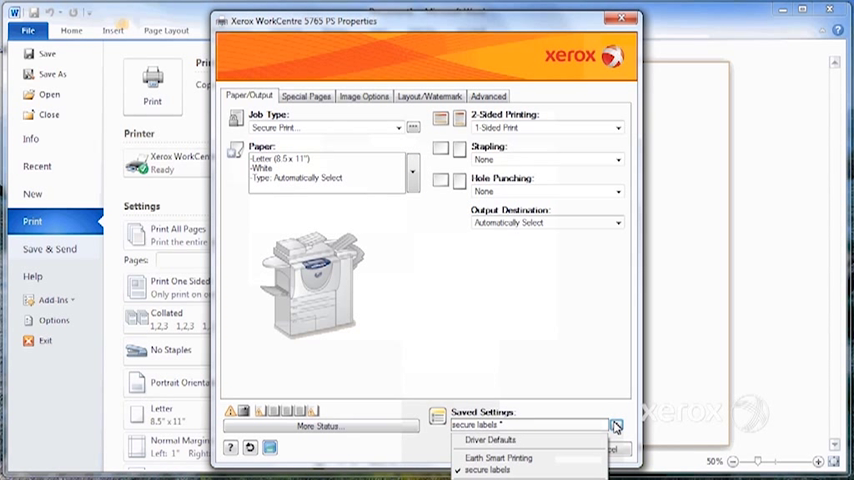